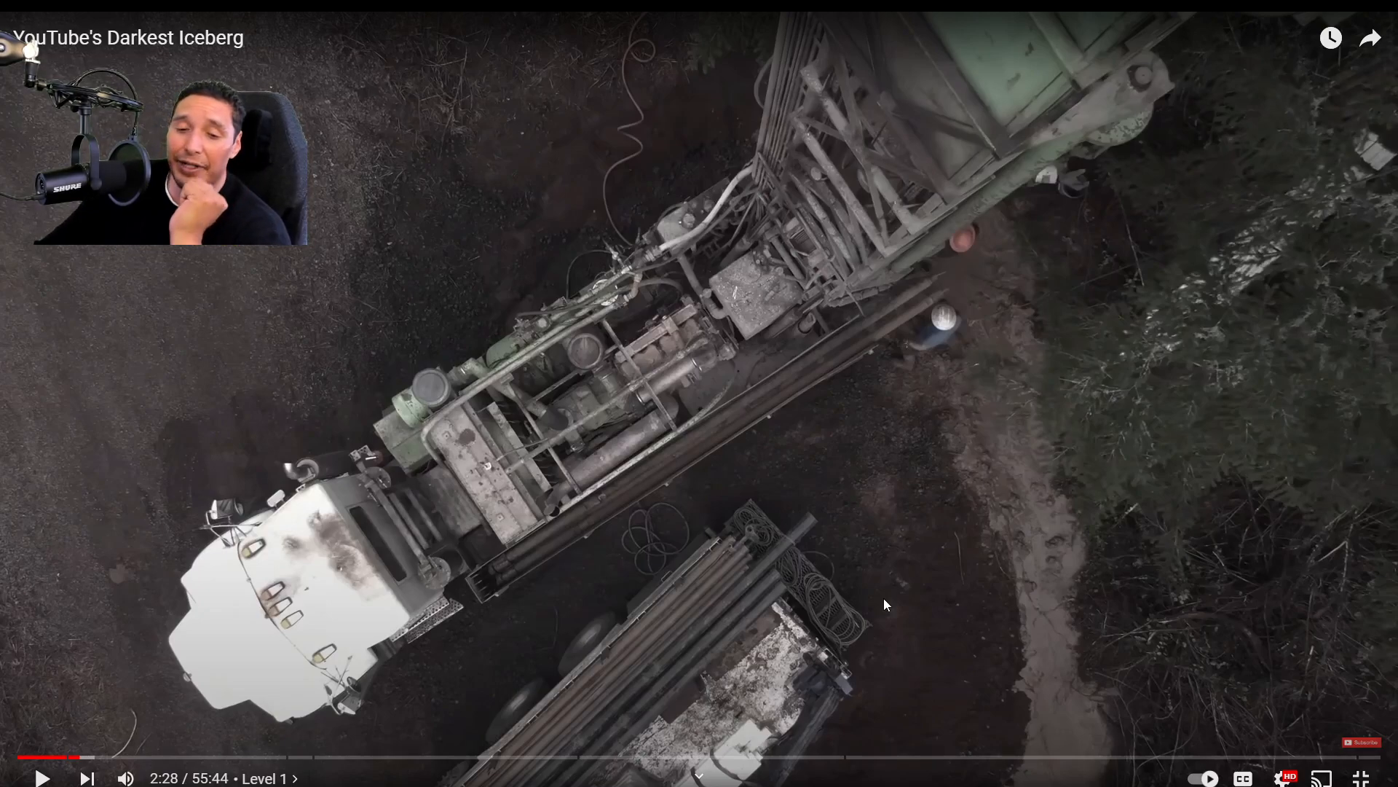
{"action": "mouse_move", "coordinate": [899, 661]}
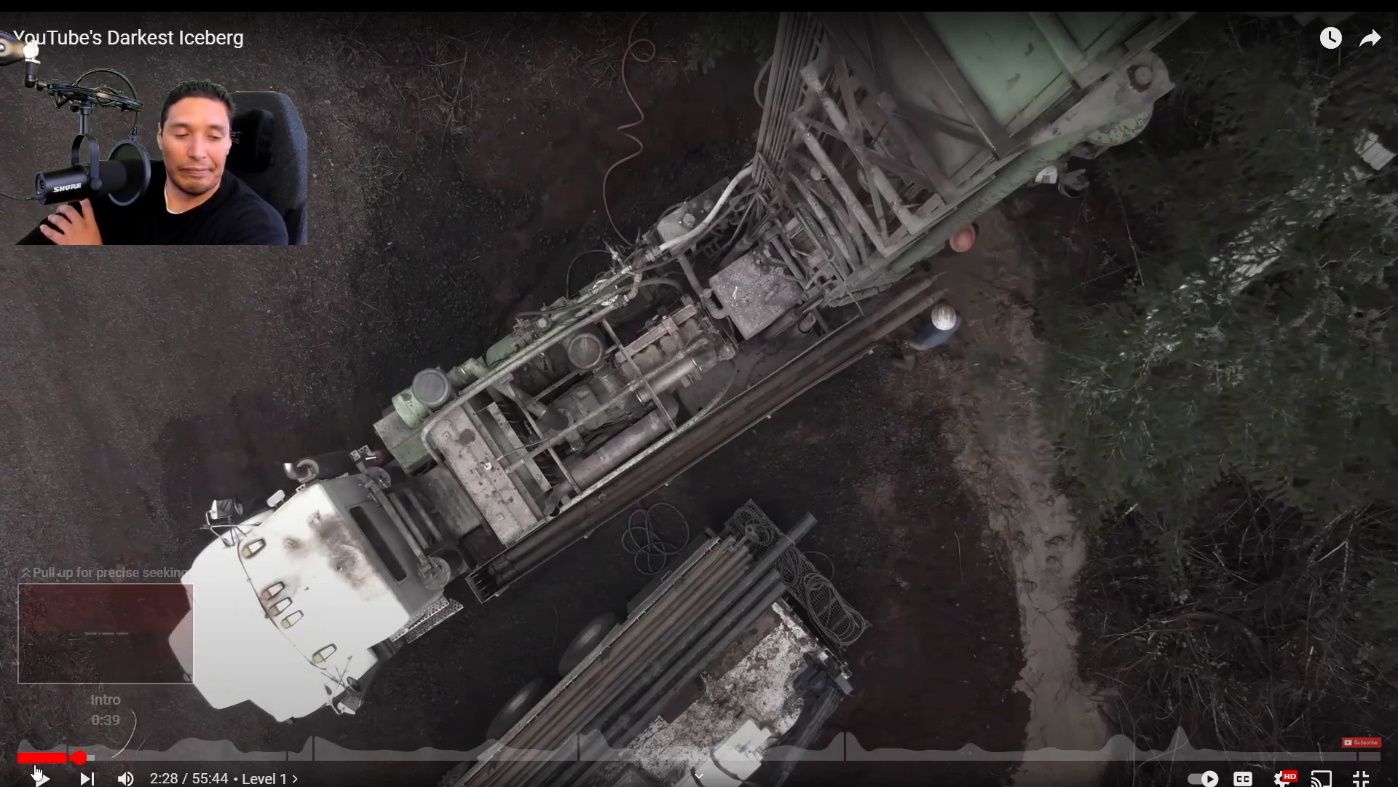
Step: Resume playback of 'YouTube's Darkest Iceberg' and leave full-screen to the watch page
{"action": "left_click", "coordinate": [42, 778]}
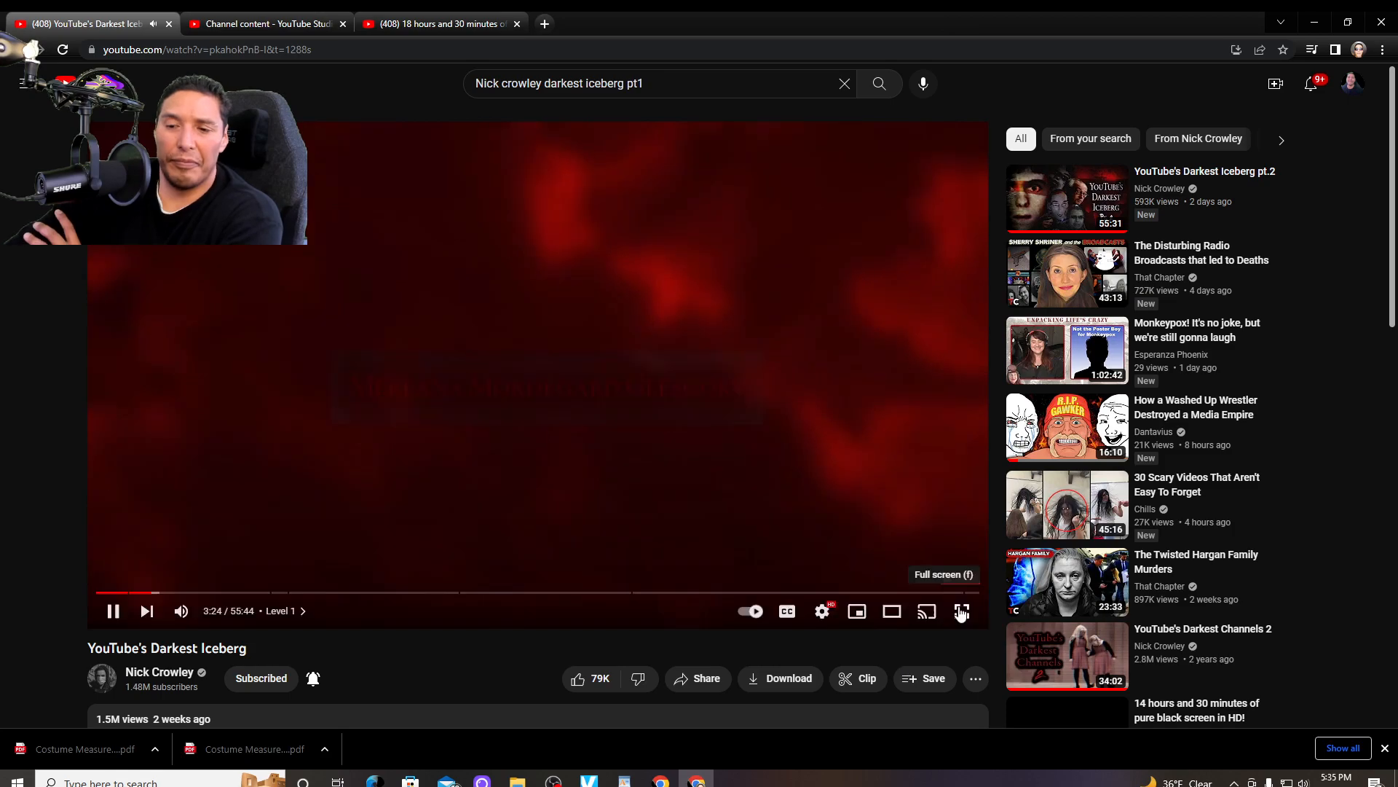
Step: Return the iceberg video to full screen, watch to 4:52 and pause it there
{"action": "left_click", "coordinate": [962, 610]}
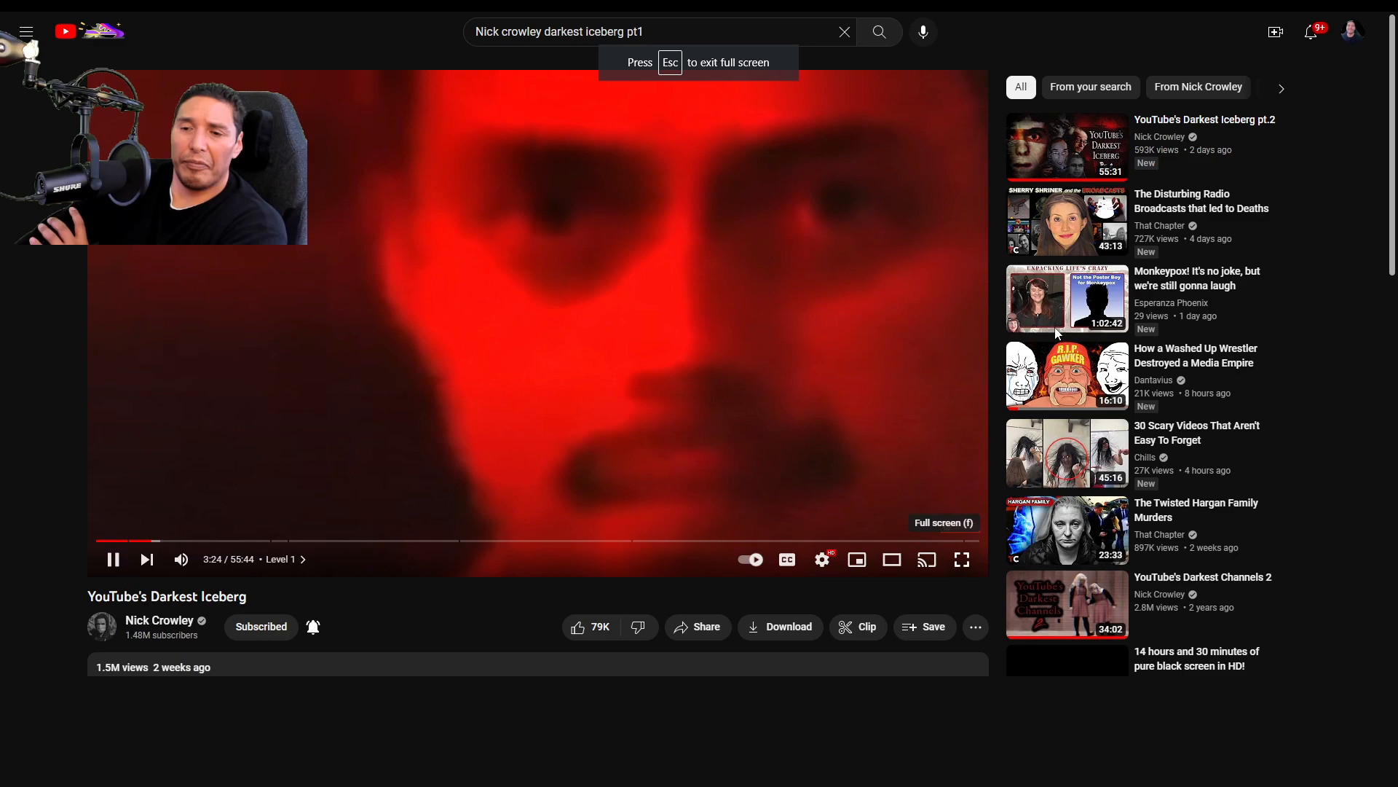
{"action": "left_click", "coordinate": [961, 560]}
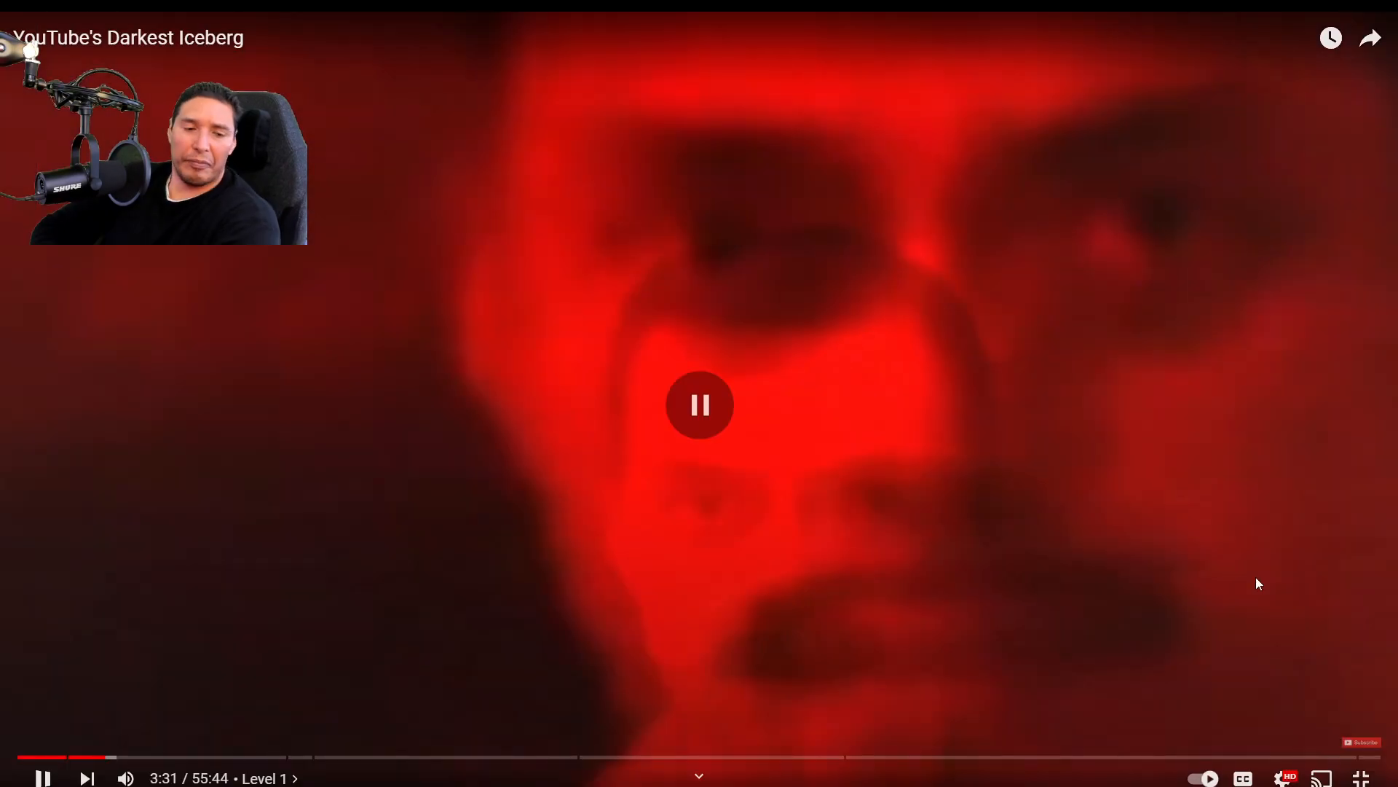
{"action": "left_click", "coordinate": [699, 405]}
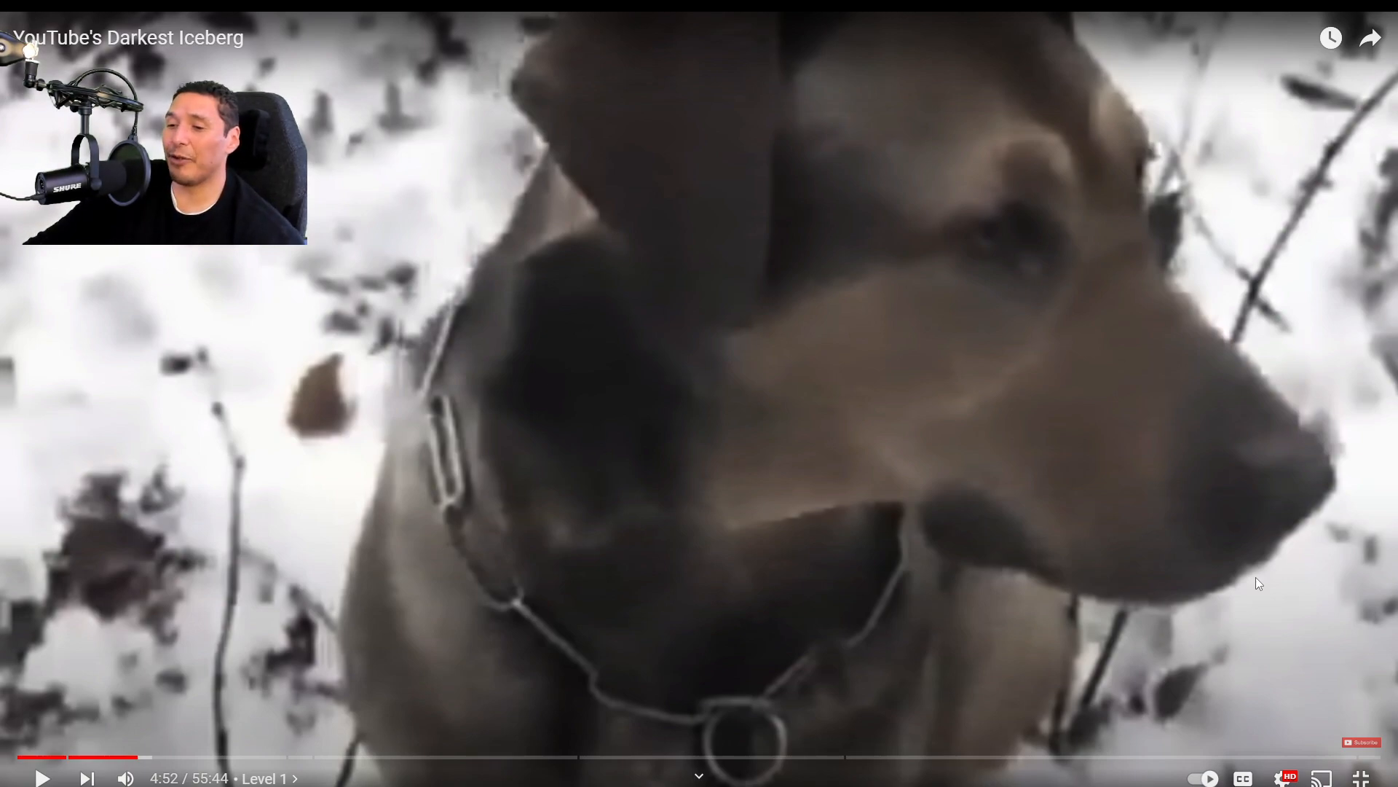
{"action": "left_click", "coordinate": [42, 778]}
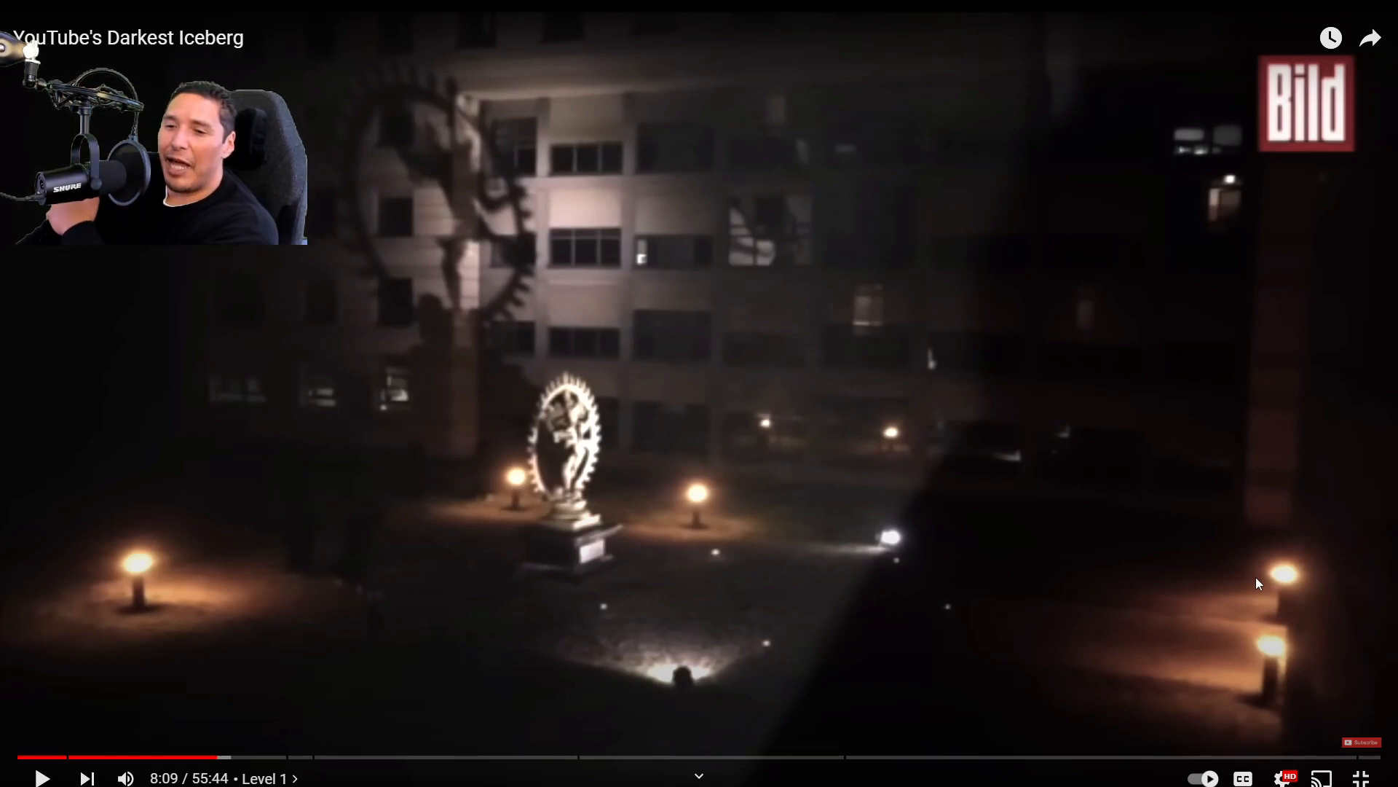
{"action": "mouse_move", "coordinate": [1011, 360]}
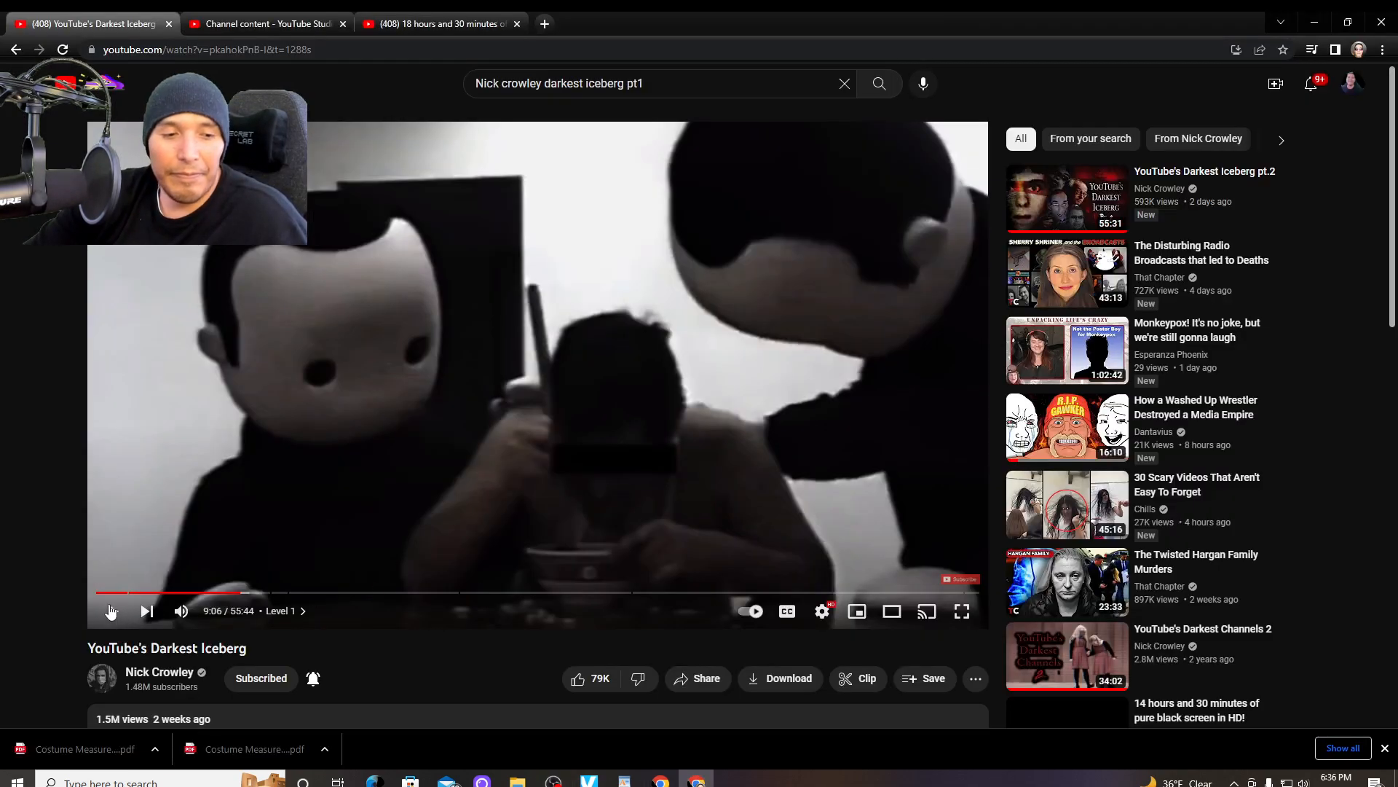
Step: Resume the paused iceberg video and put it back into full screen
{"action": "left_click", "coordinate": [961, 610]}
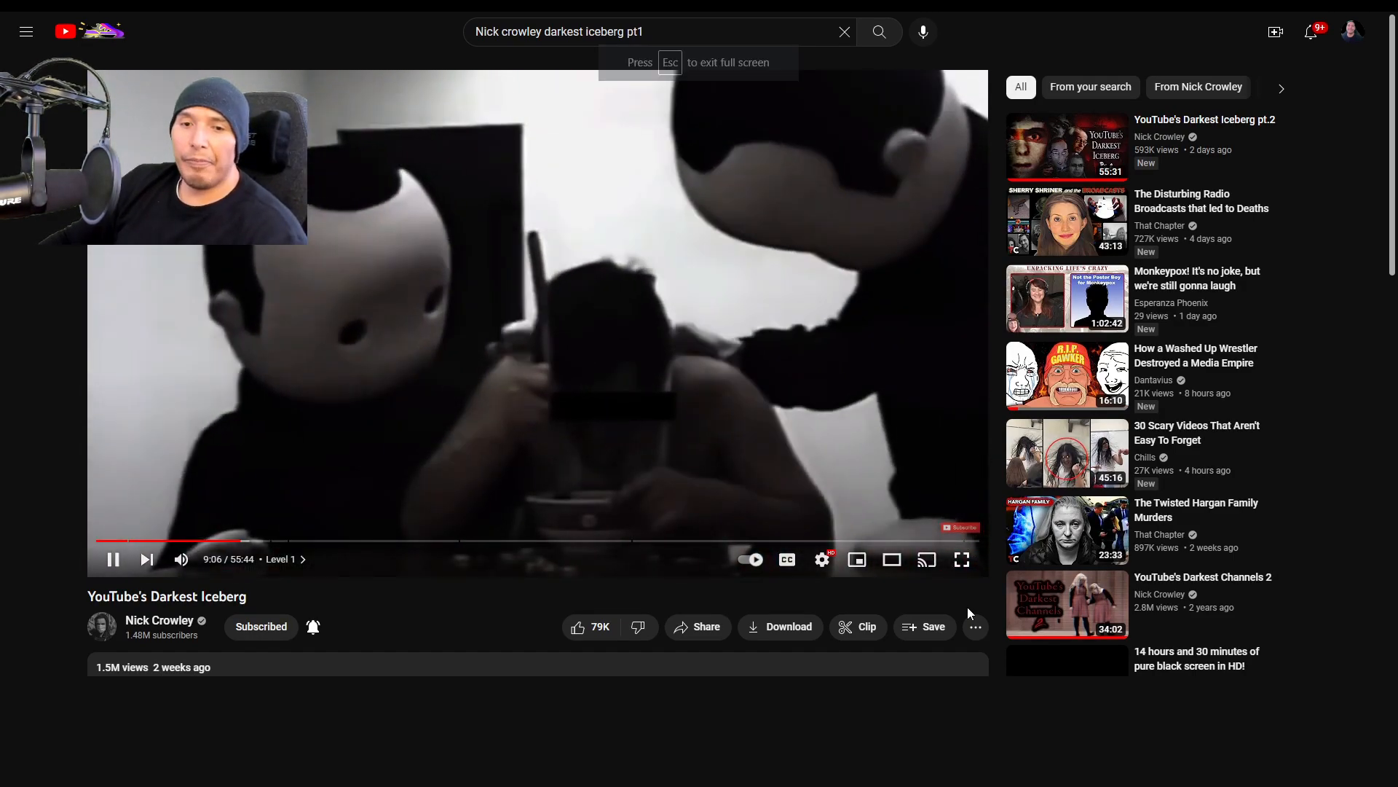
{"action": "left_click", "coordinate": [962, 560]}
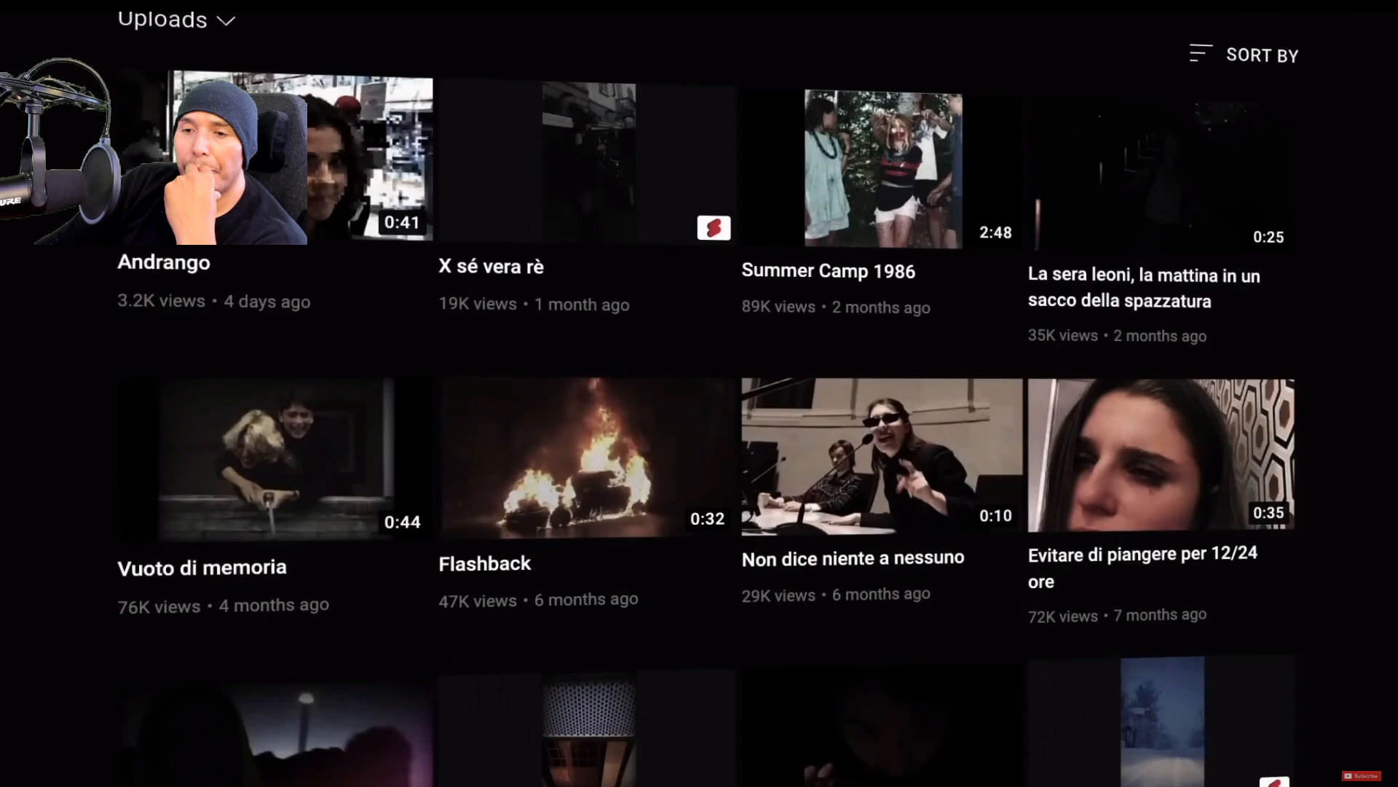
{"action": "scroll", "scroll_direction": "down", "scroll_amount": 3}
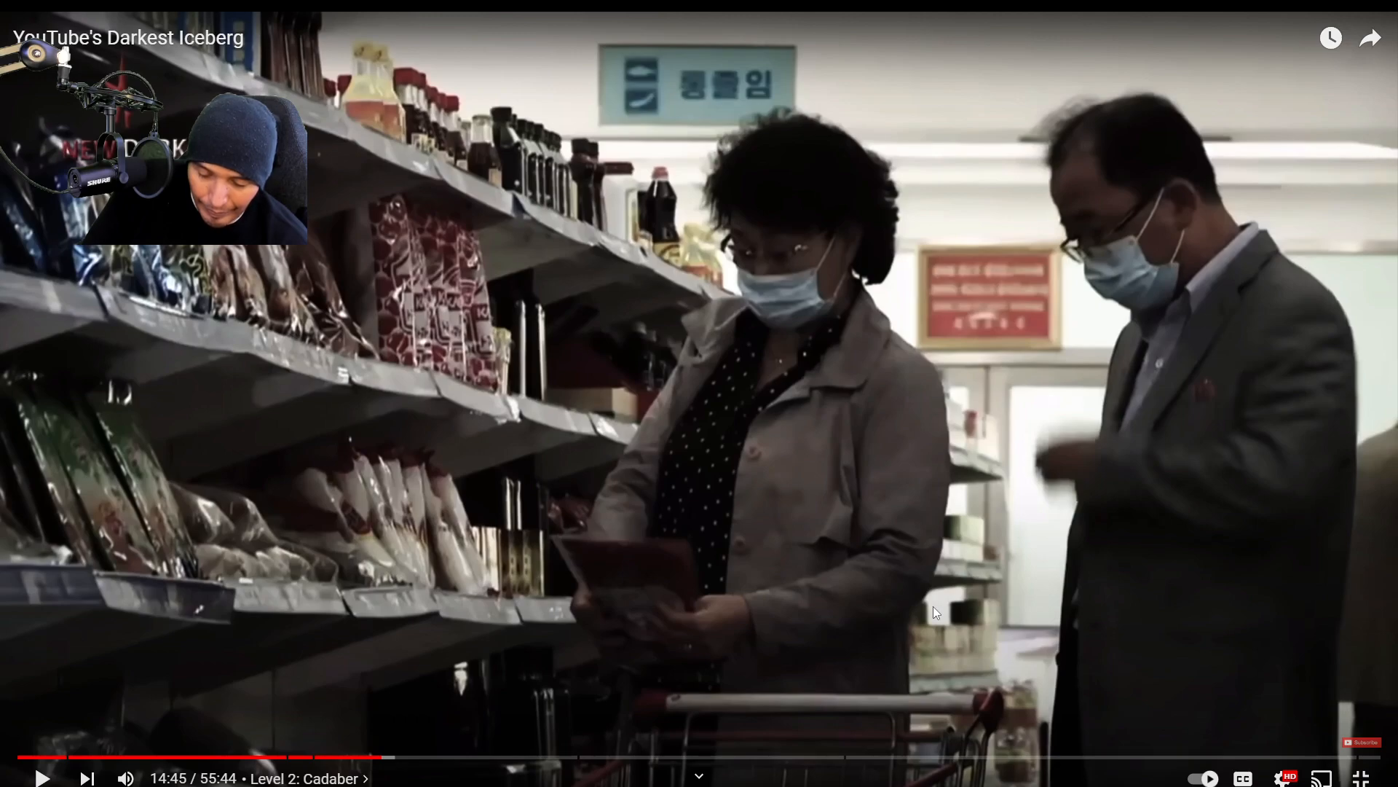
{"action": "left_click", "coordinate": [41, 777]}
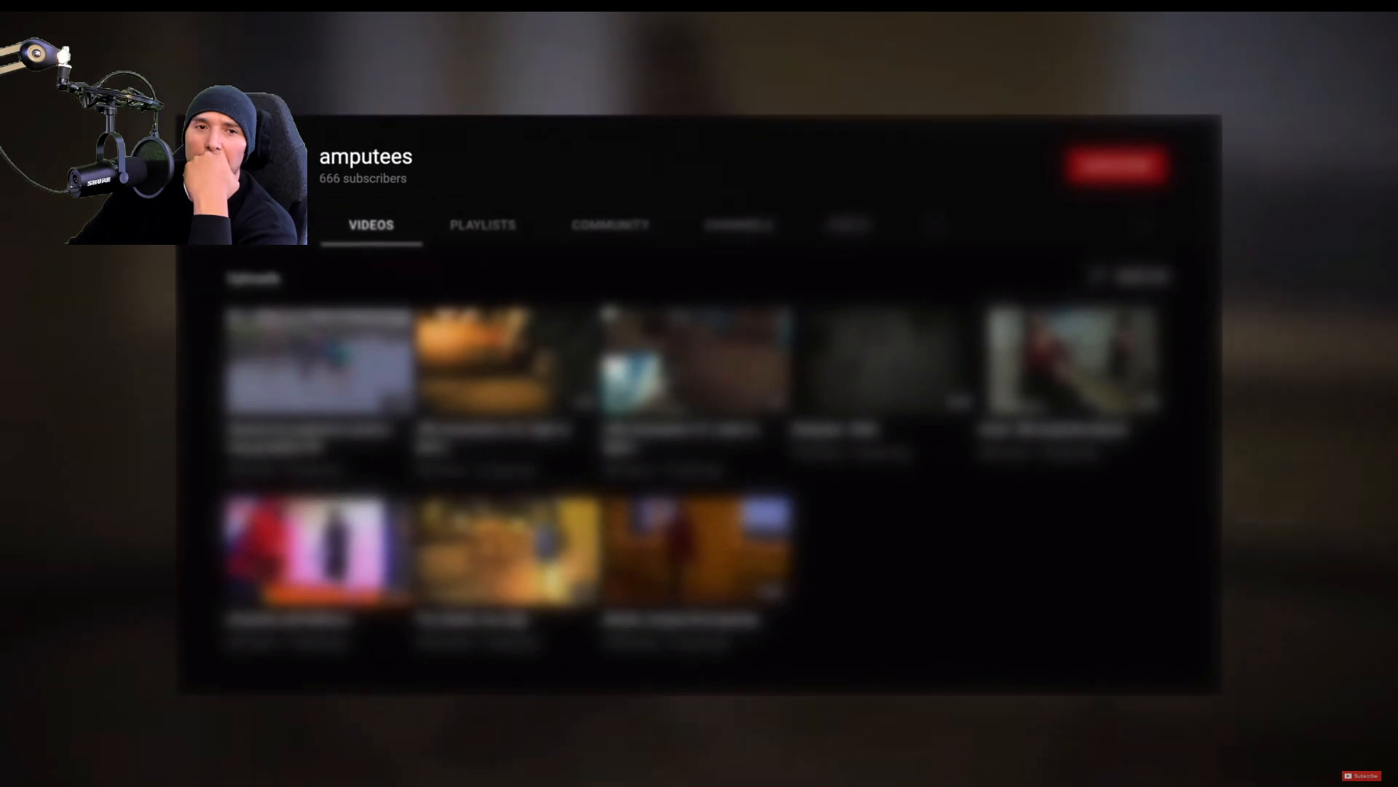
{"action": "left_click", "coordinate": [686, 365]}
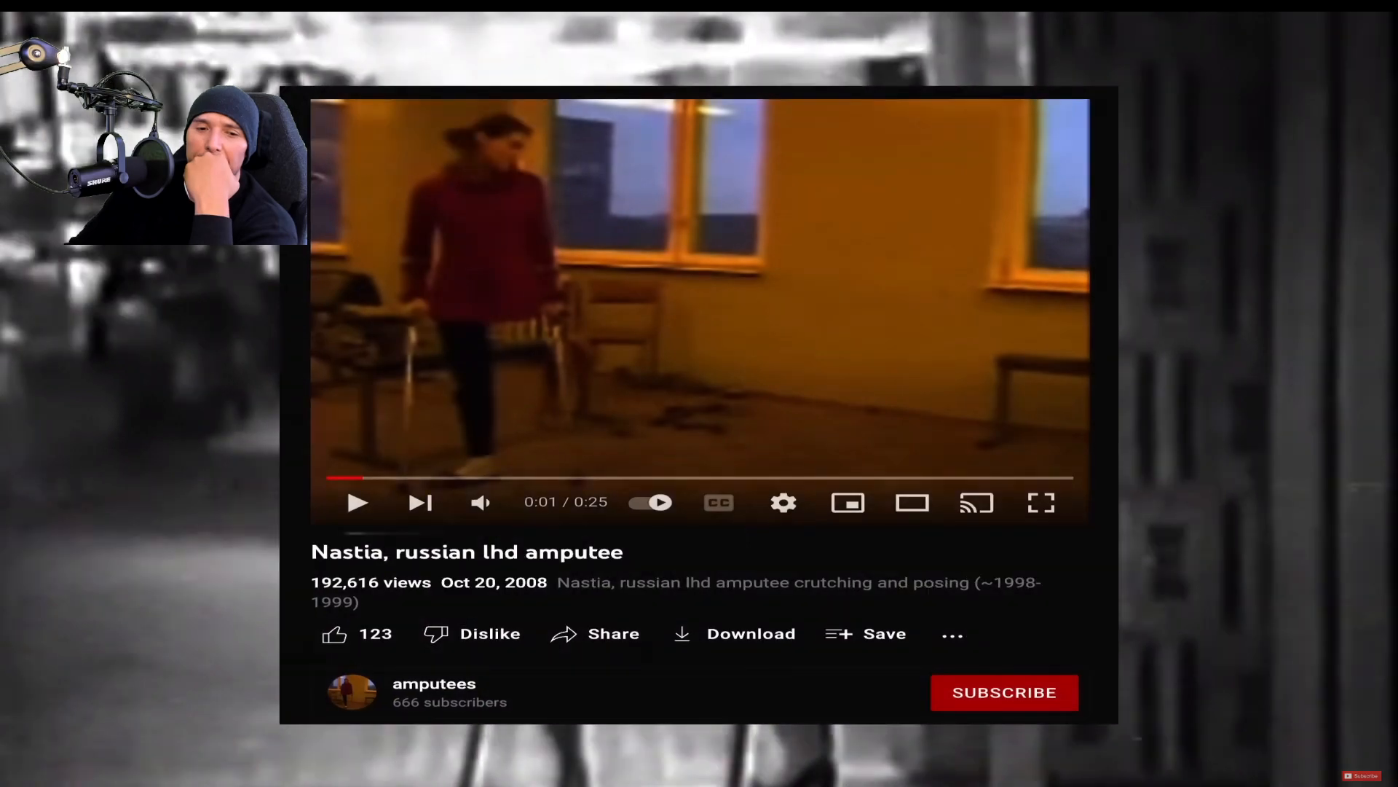
{"action": "left_click", "coordinate": [1040, 502]}
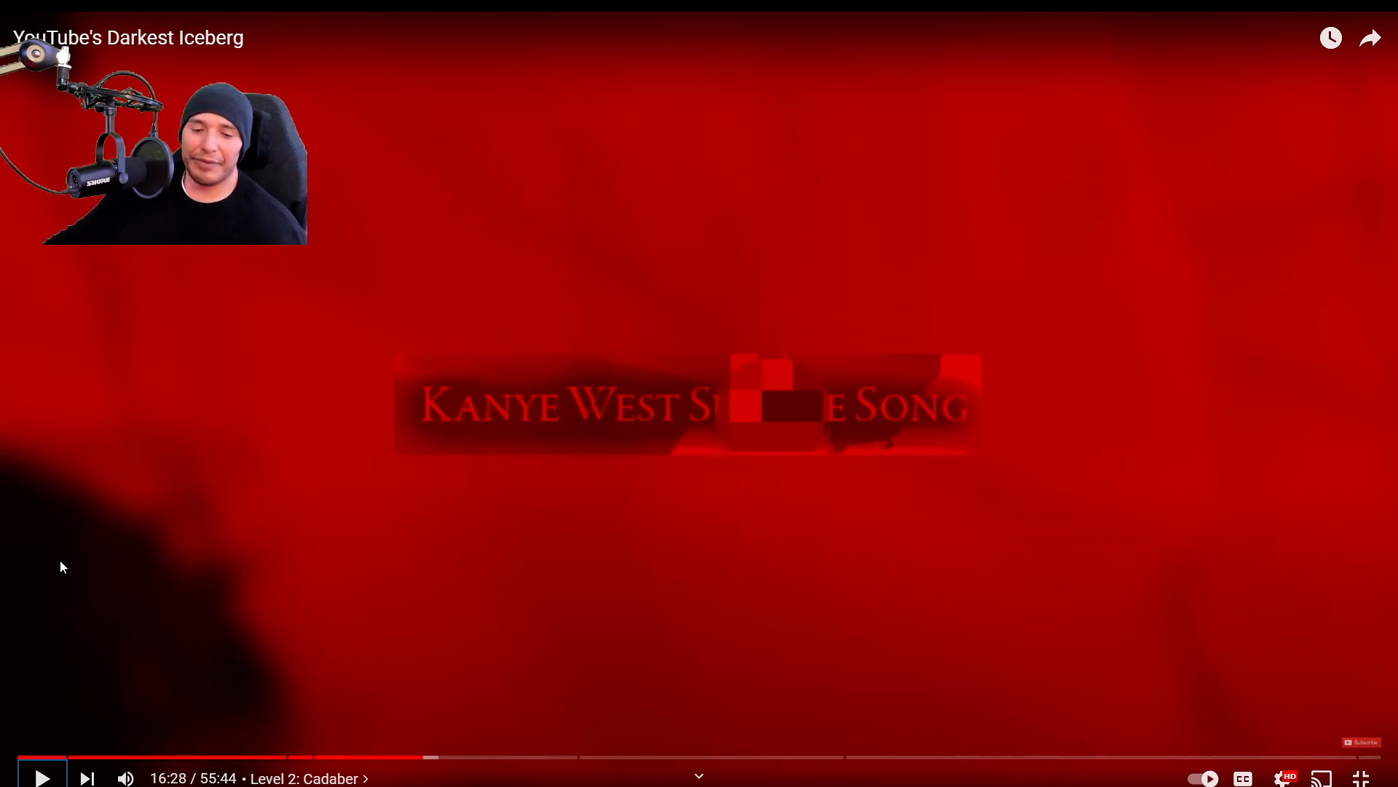
{"action": "left_click", "coordinate": [41, 776]}
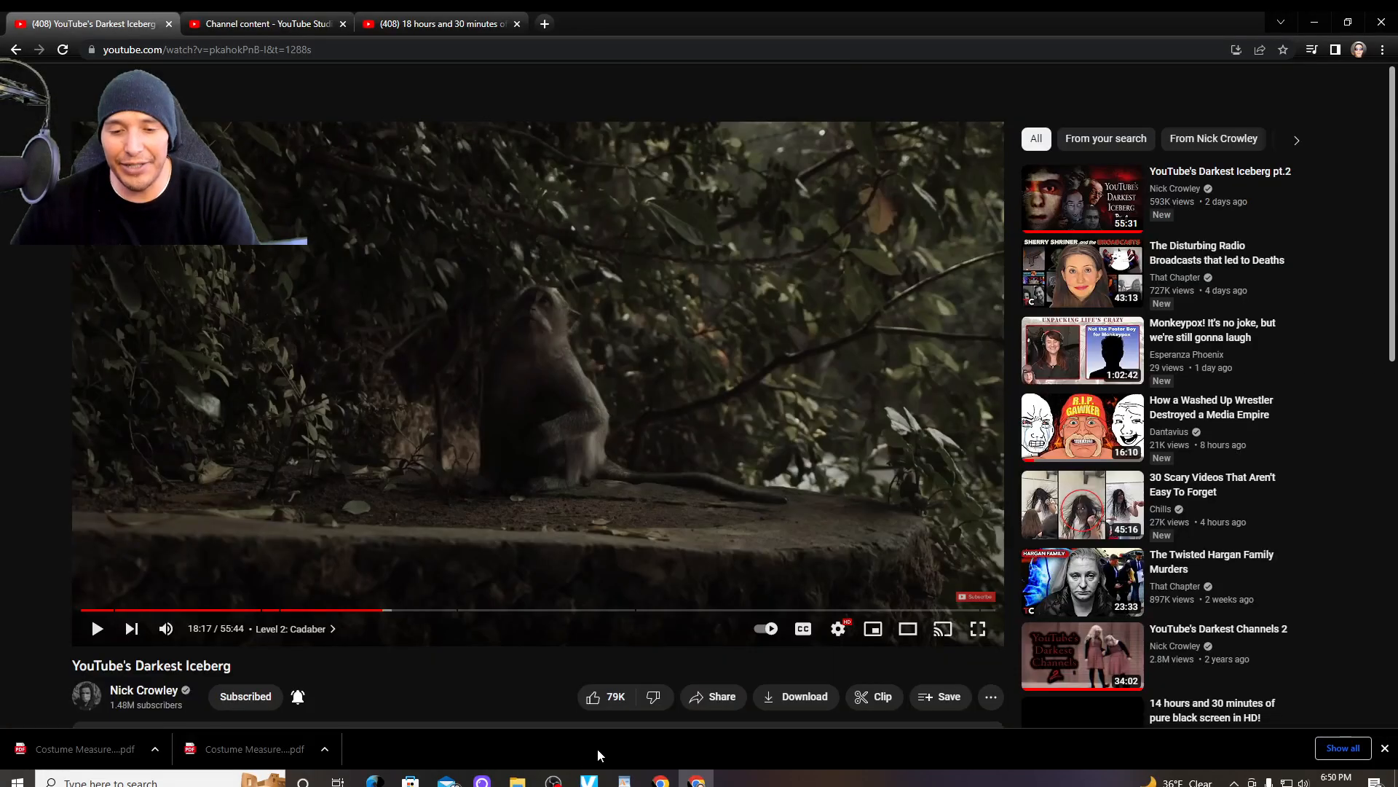
{"action": "left_click", "coordinate": [552, 783]}
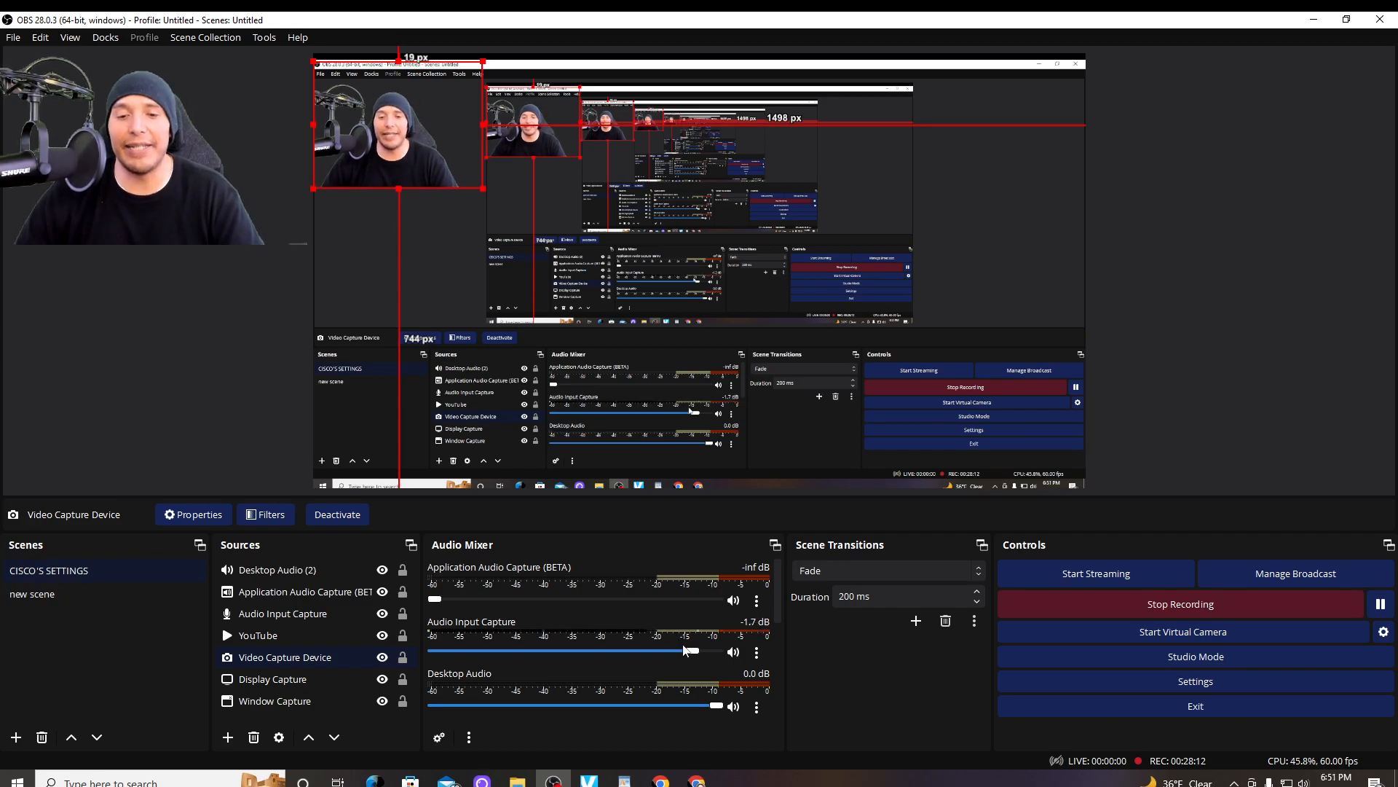
{"action": "left_click", "coordinate": [694, 781]}
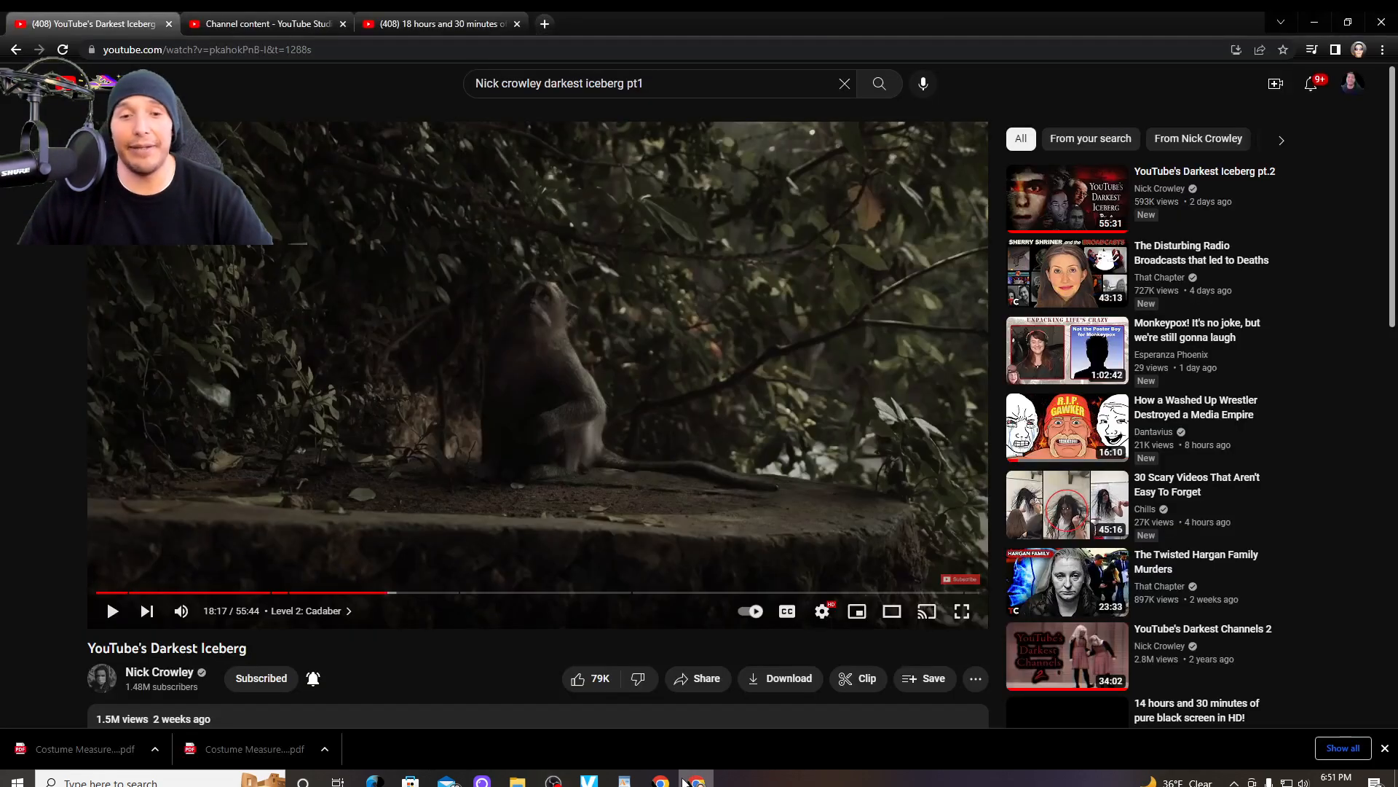
{"action": "left_click", "coordinate": [112, 610]}
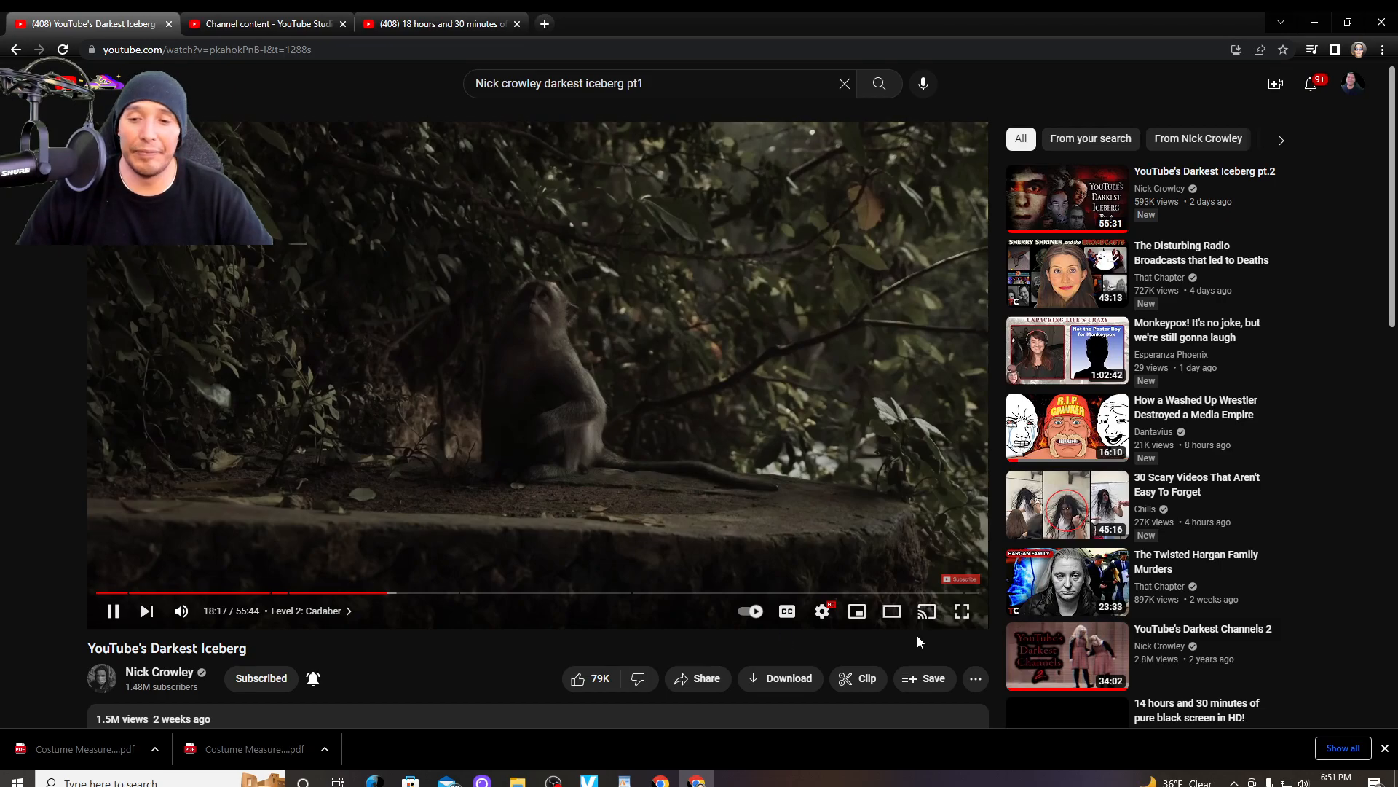
{"action": "left_click", "coordinate": [962, 610]}
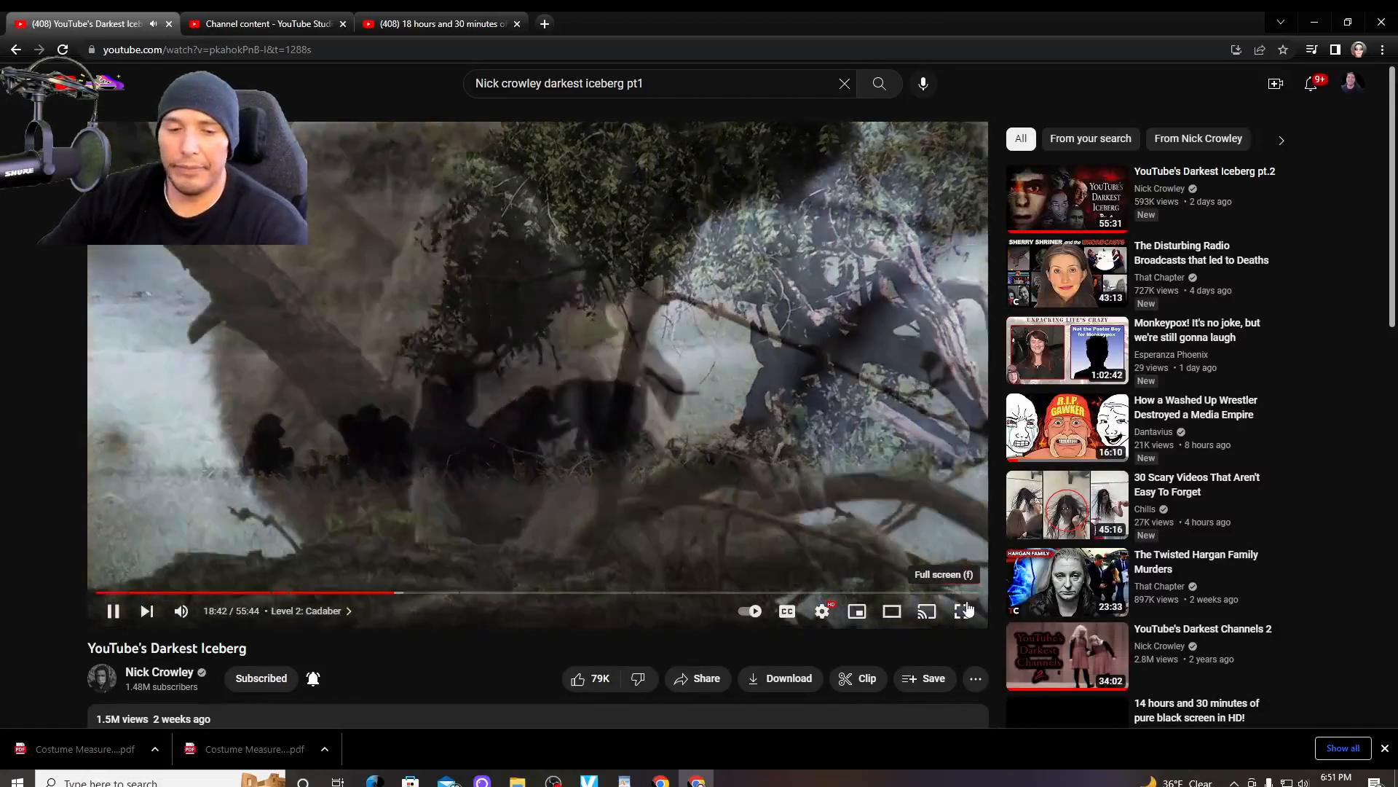
{"action": "left_click", "coordinate": [964, 610]}
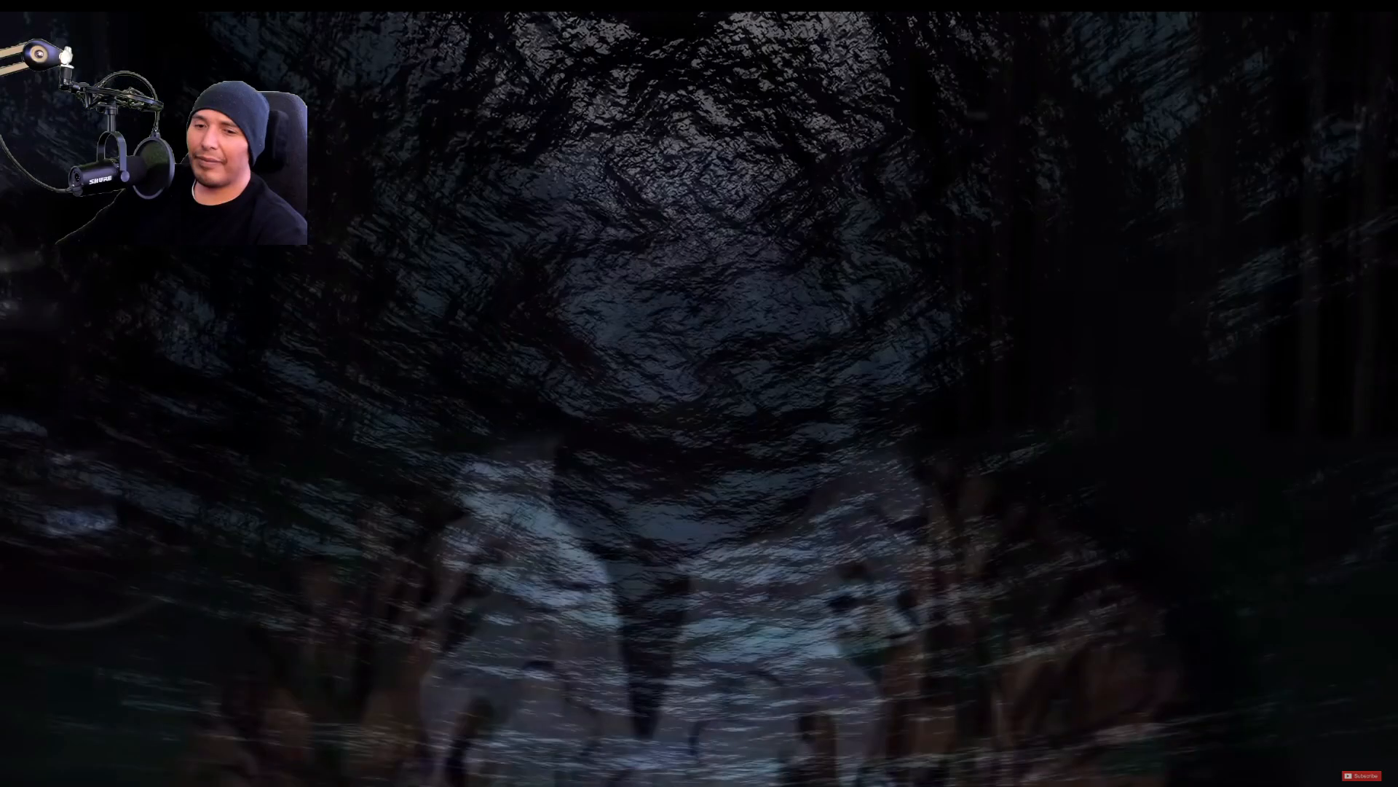
{"action": "mouse_move", "coordinate": [819, 177]}
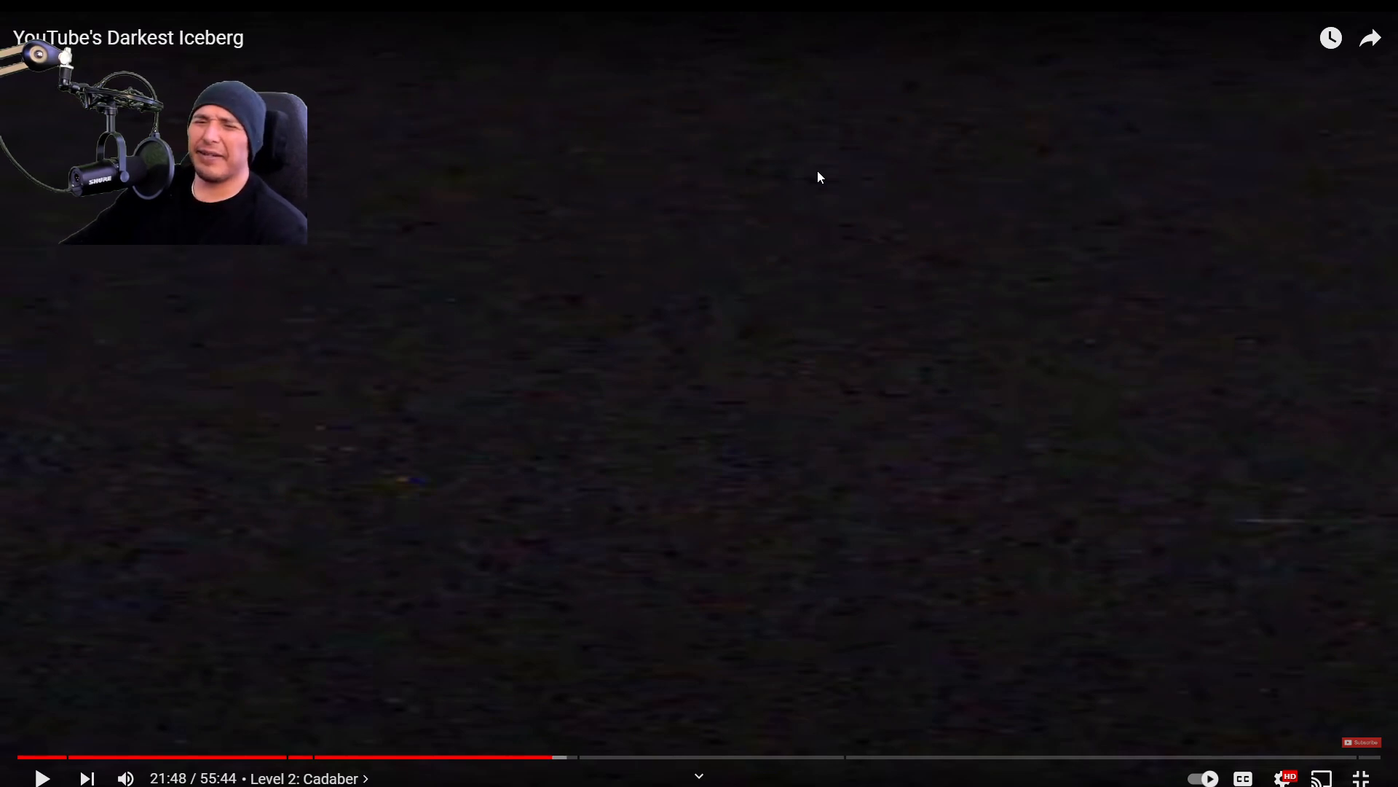
Step: Toggle playback on the iceberg video during the underwater scene past 21:48
{"action": "left_click", "coordinate": [42, 778]}
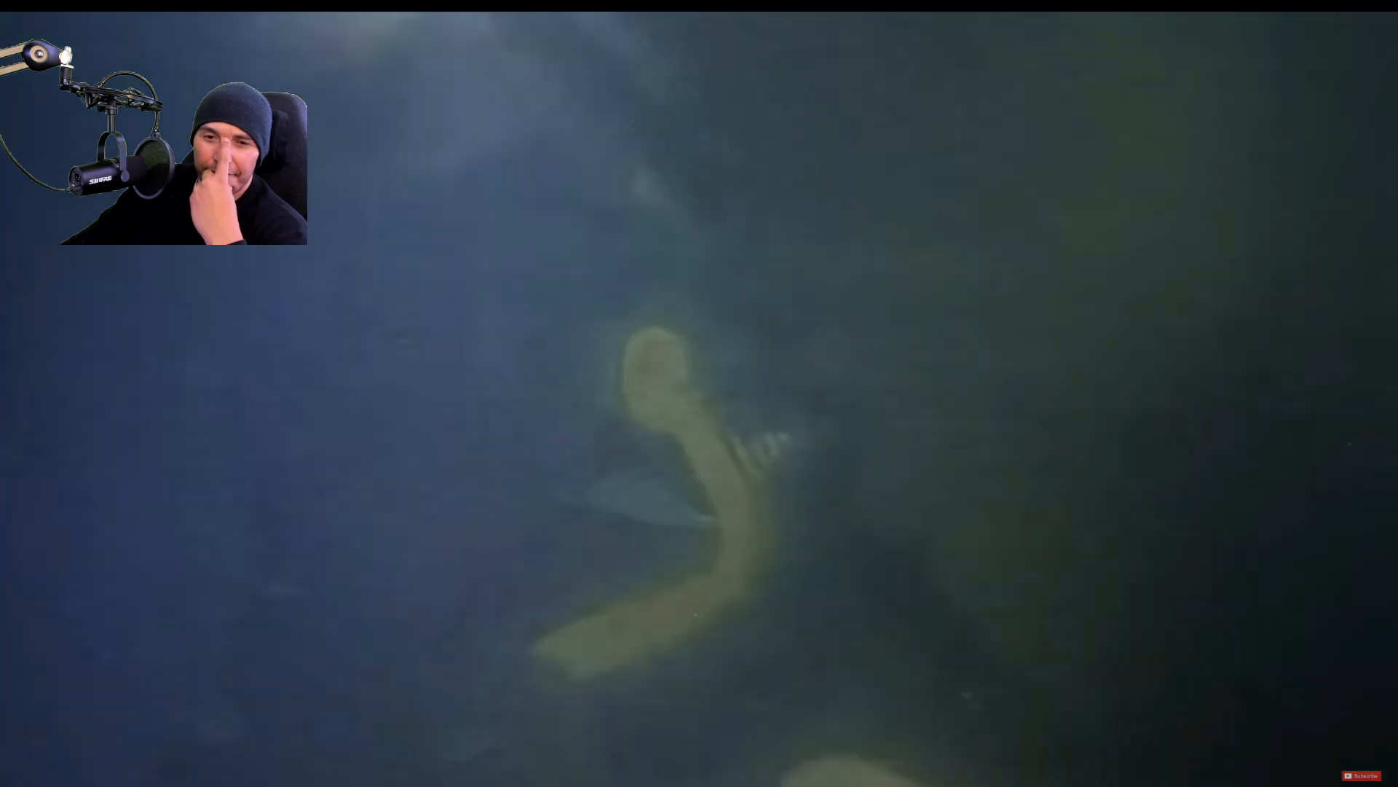
{"action": "mouse_move", "coordinate": [818, 176]}
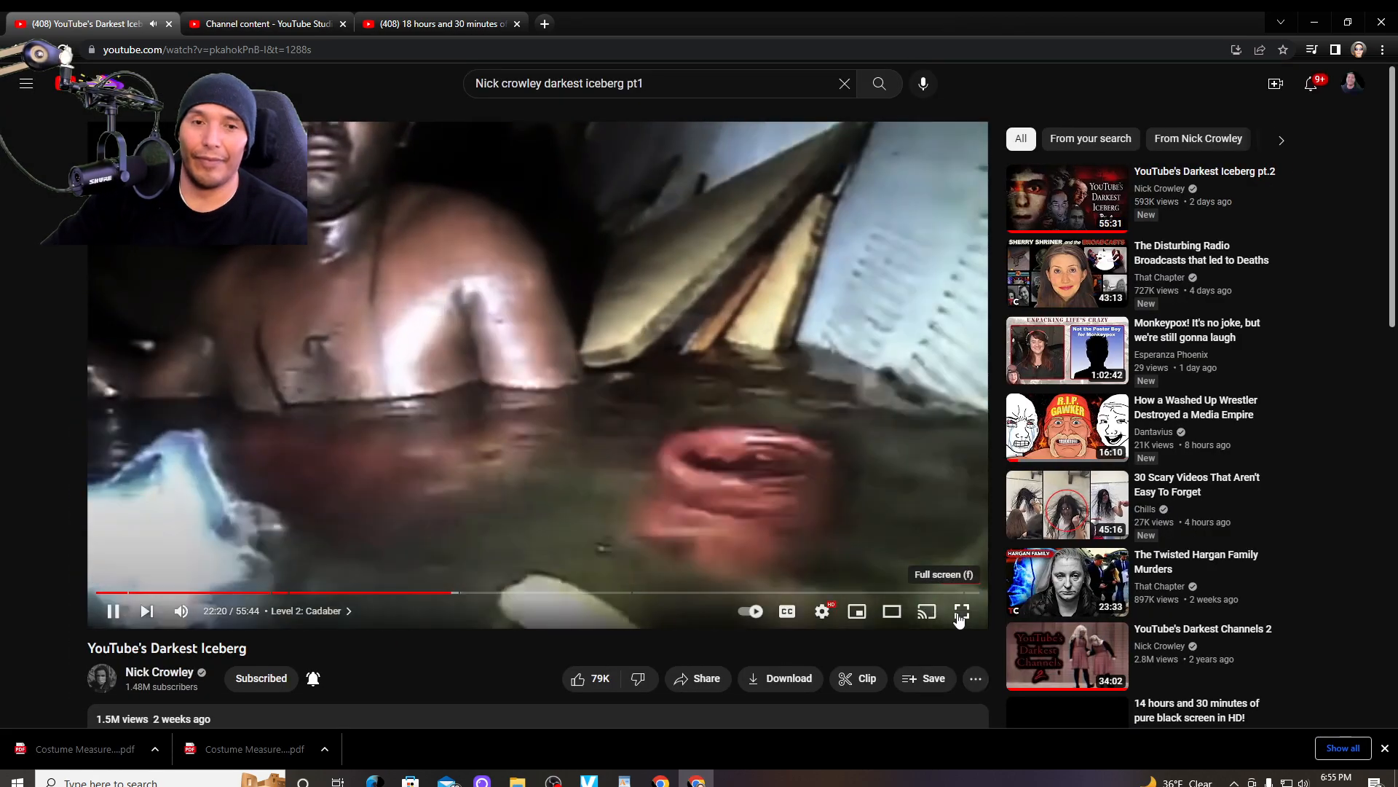
Step: Switch the iceberg video's full-screen state at 22:51, entering 'Level 3'
{"action": "left_click", "coordinate": [961, 611]}
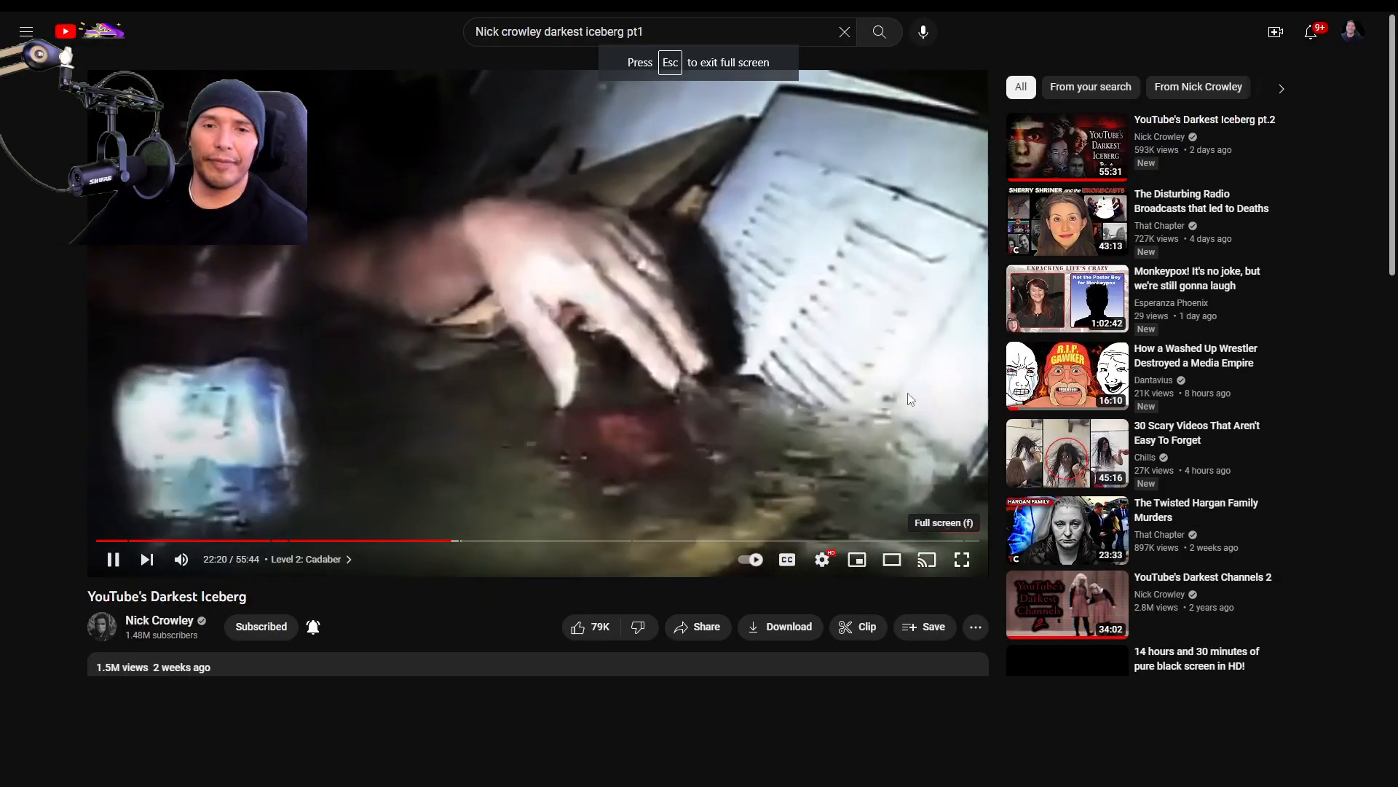
{"action": "left_click", "coordinate": [961, 559]}
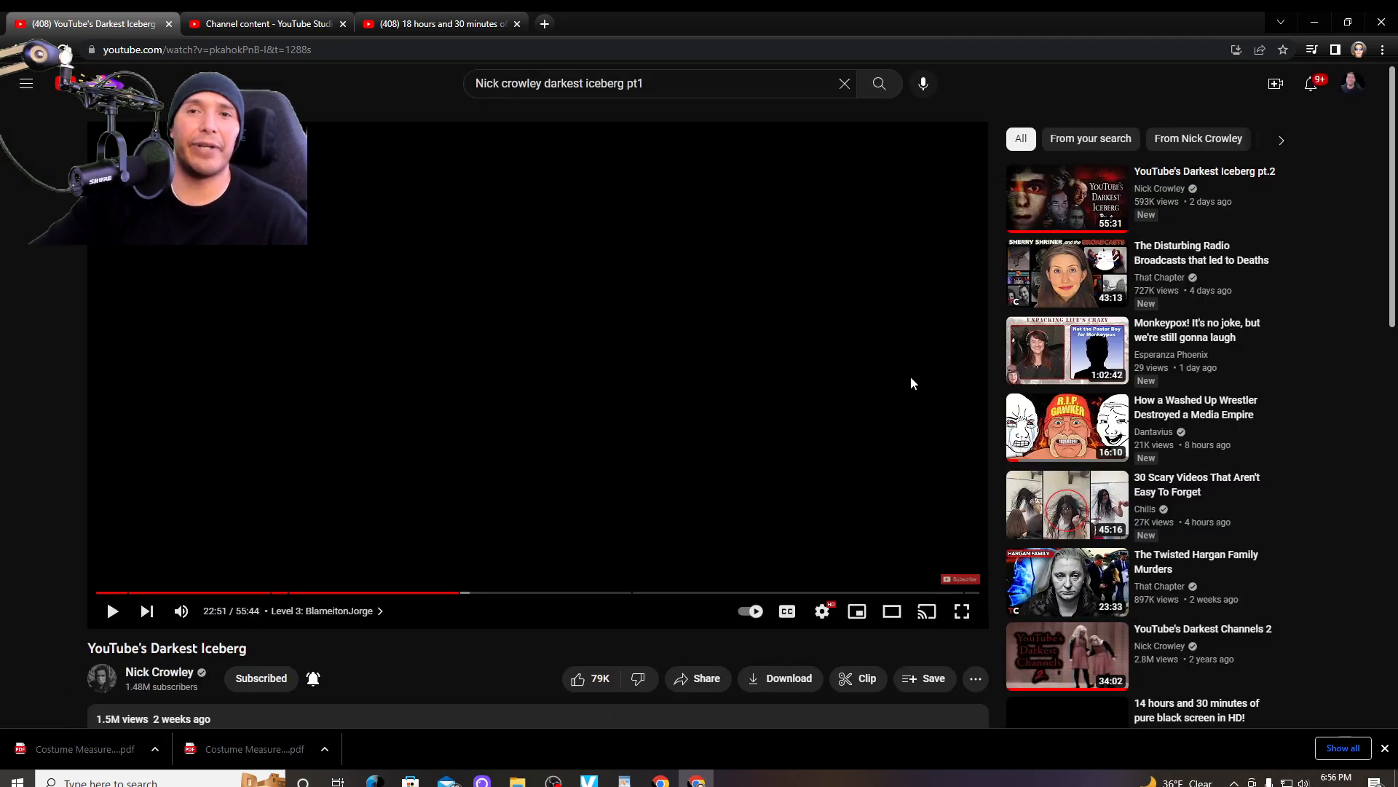
{"action": "mouse_move", "coordinate": [749, 428]}
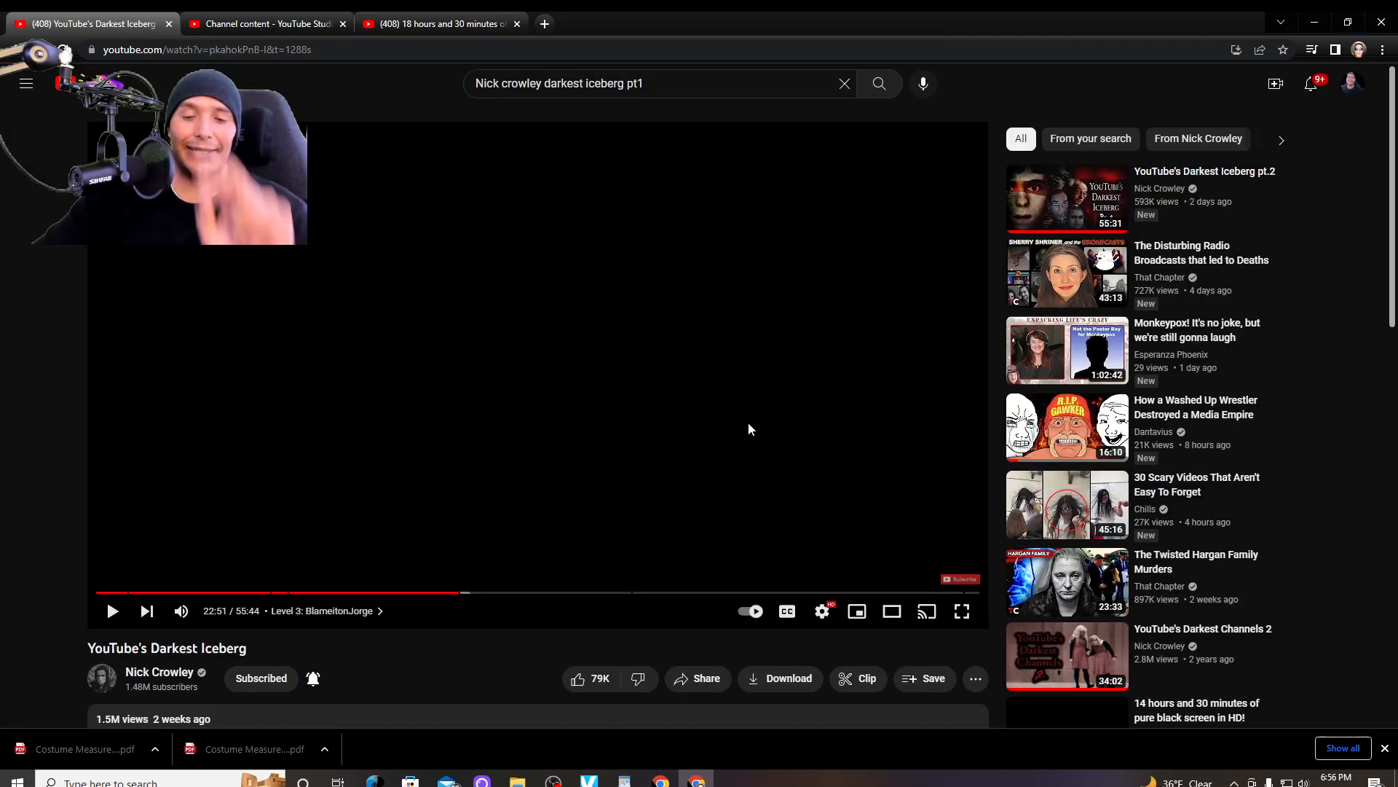